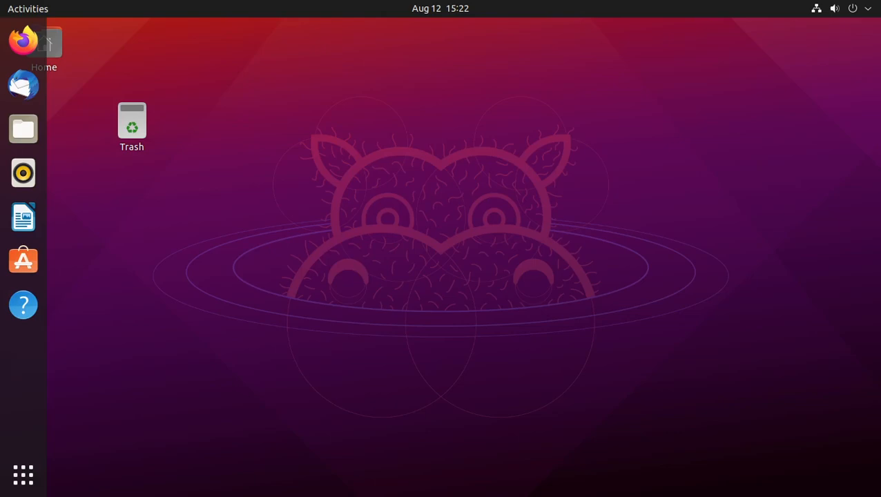
pyautogui.moveTo(644, 430)
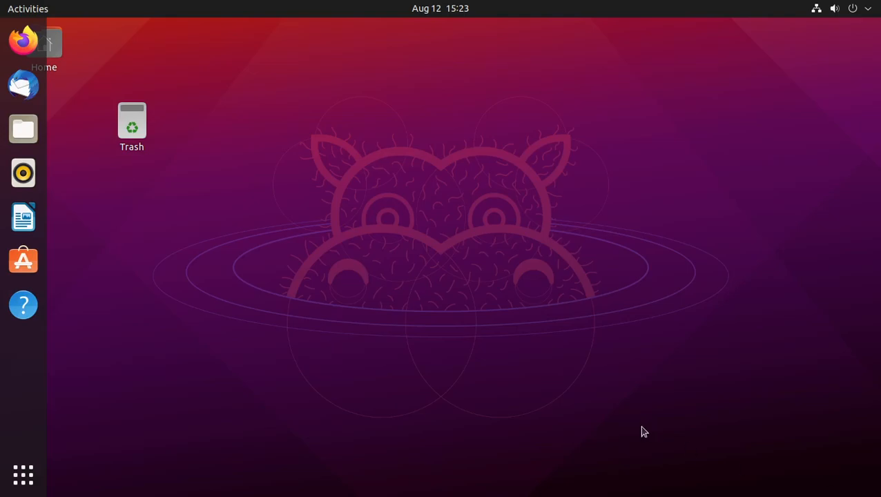
# - Refresh the package lists with sudo apt update -y, entering the sudo password
pyautogui.click(22, 475)
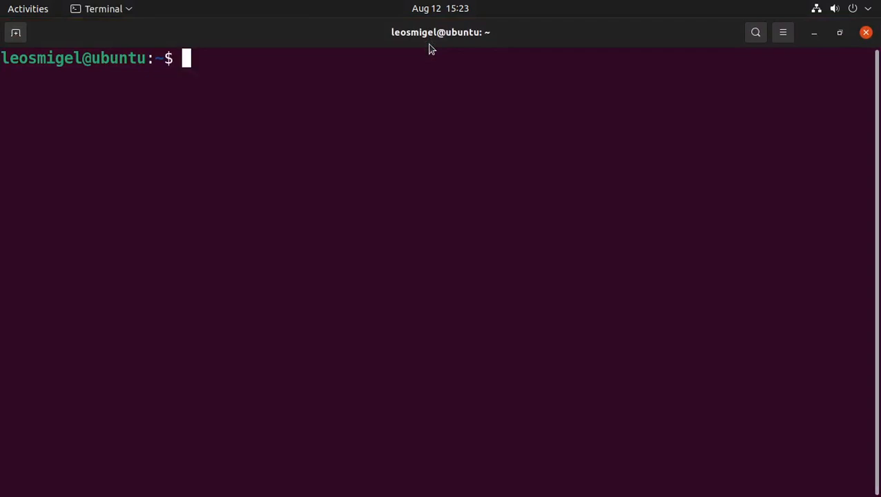
pyautogui.write('sudo apt update -y')
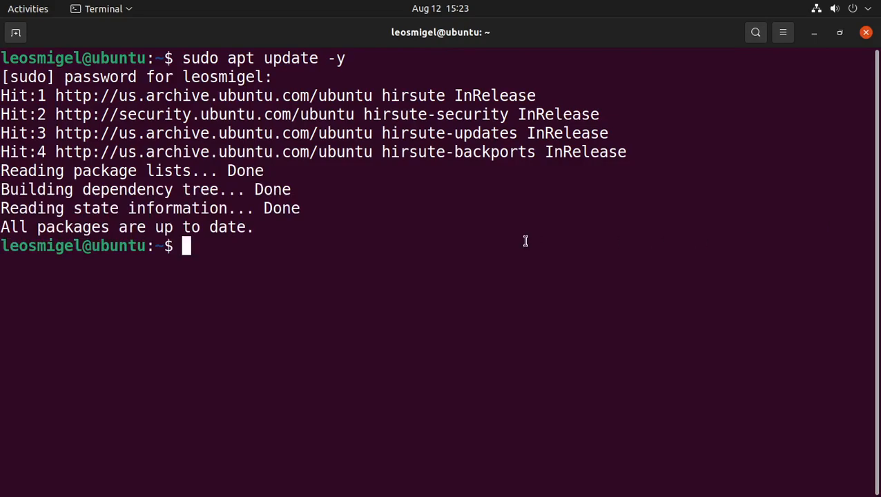
pyautogui.write('sudo apt')
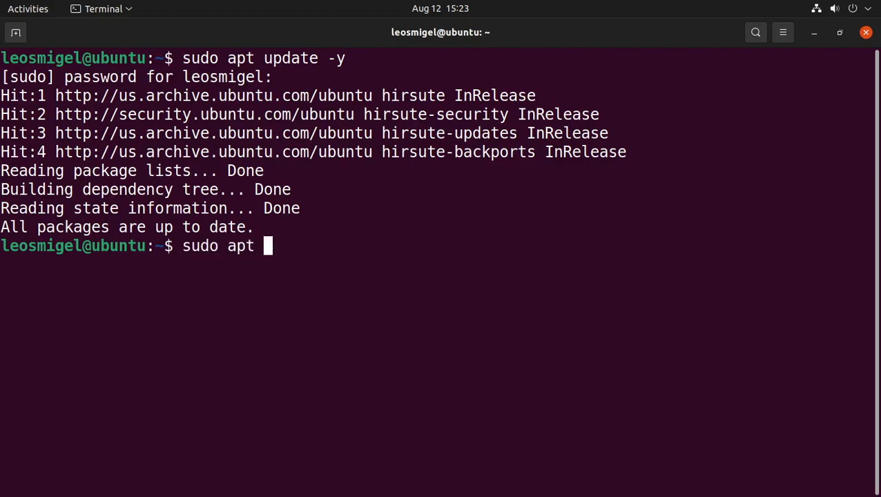
# - Install the postgresql and postgresql-contrib packages via sudo apt install
pyautogui.write('install')
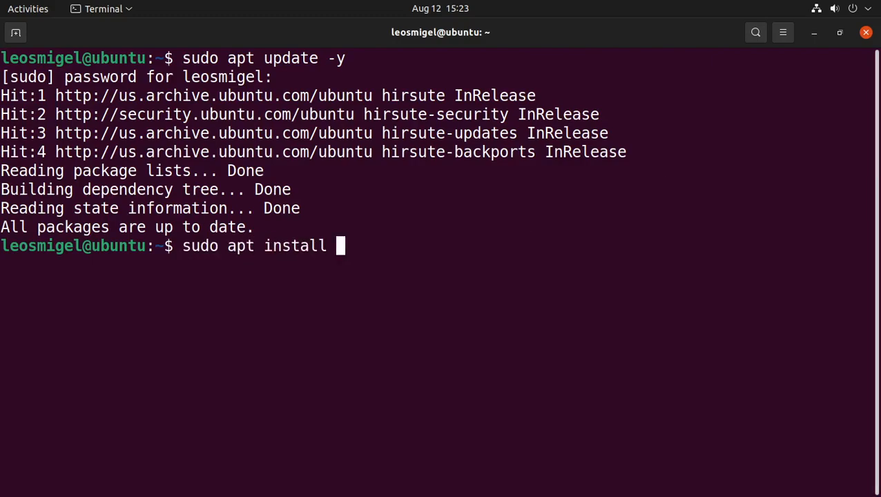
pyautogui.write('post')
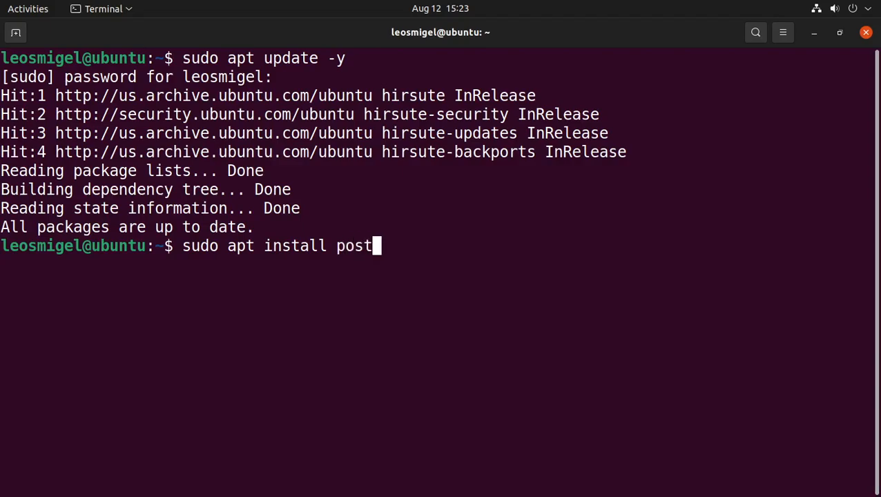
pyautogui.write('gresql postgres')
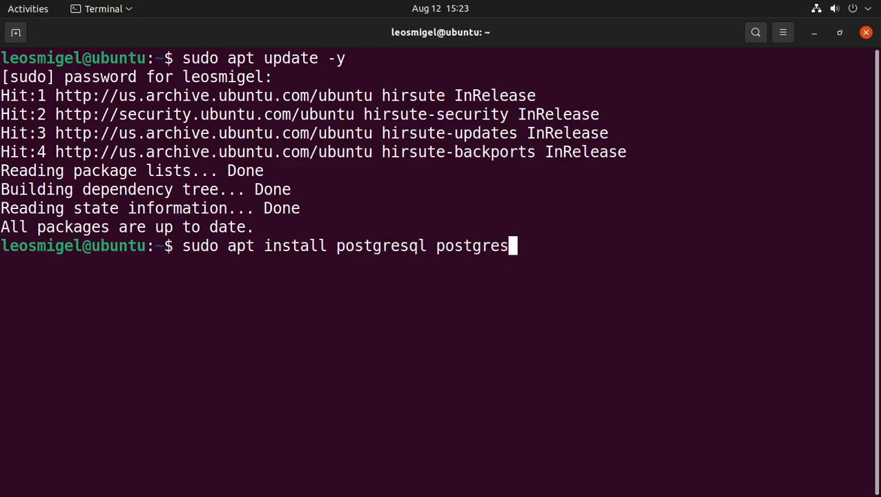
pyautogui.press('Return')
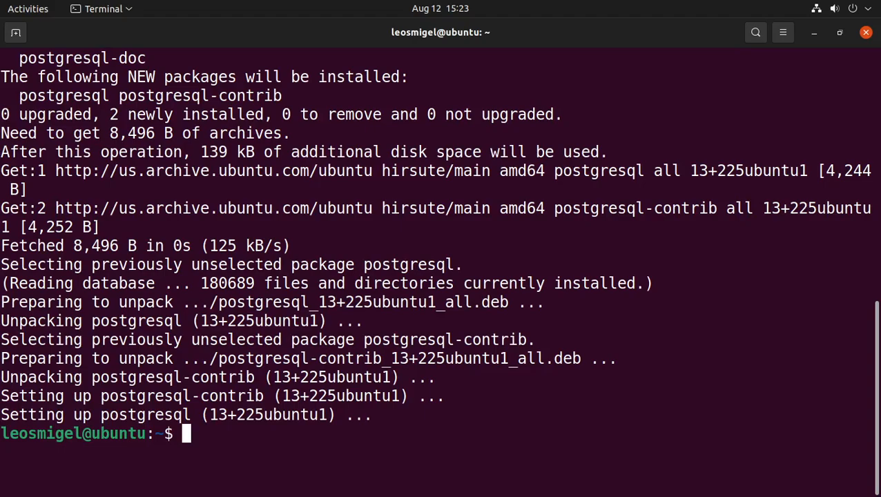
# - As the postgres user, list the default databases in psql, then quit back to the shell
pyautogui.write('sudo')
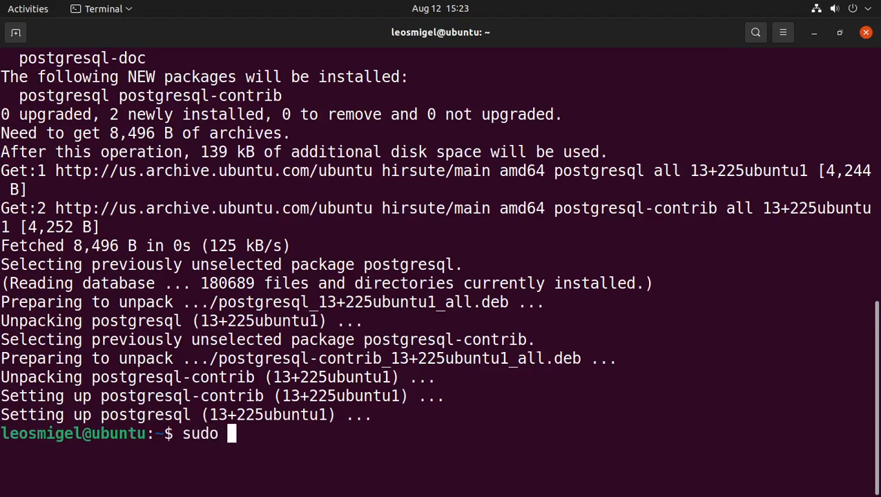
pyautogui.write('-i -u')
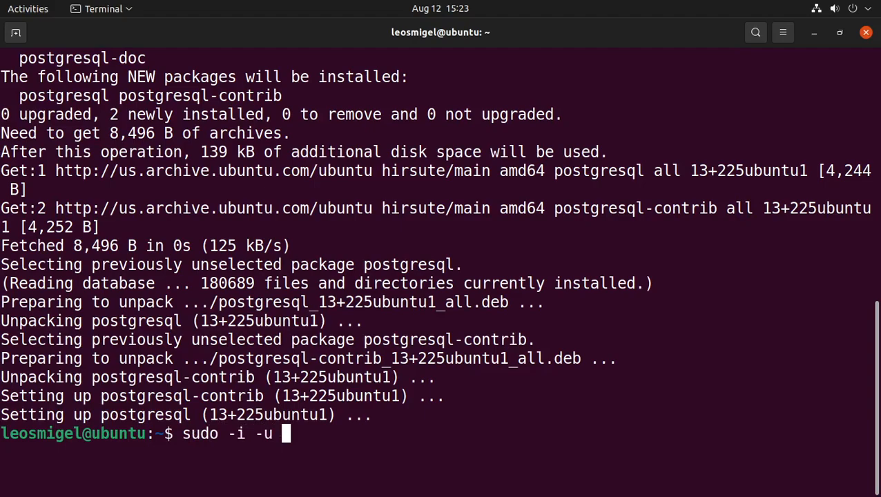
pyautogui.write('postgres')
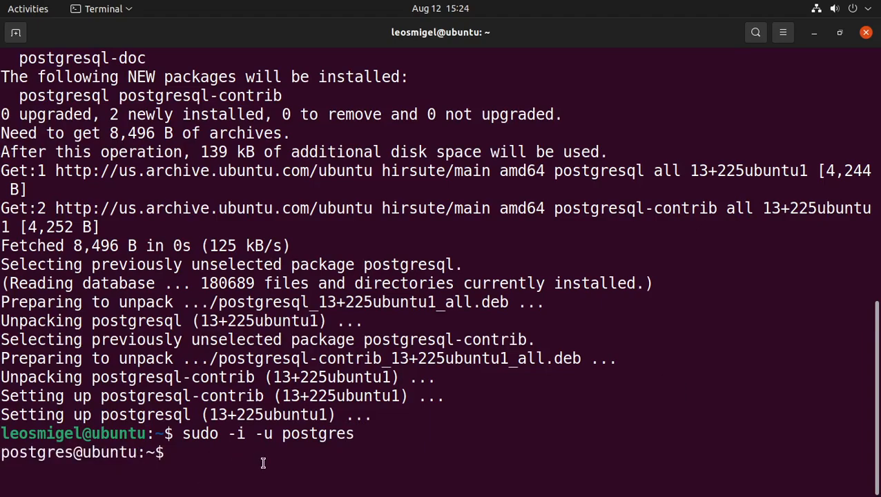
pyautogui.write('psql')
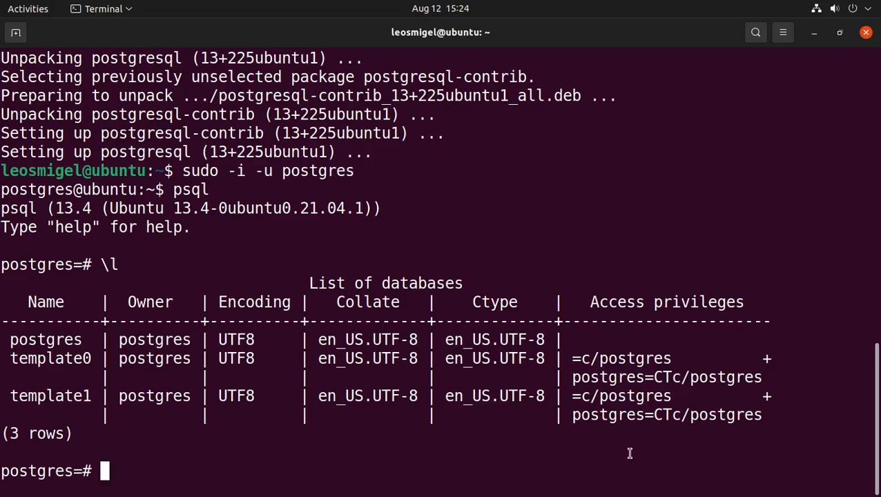
pyautogui.write('\\q')
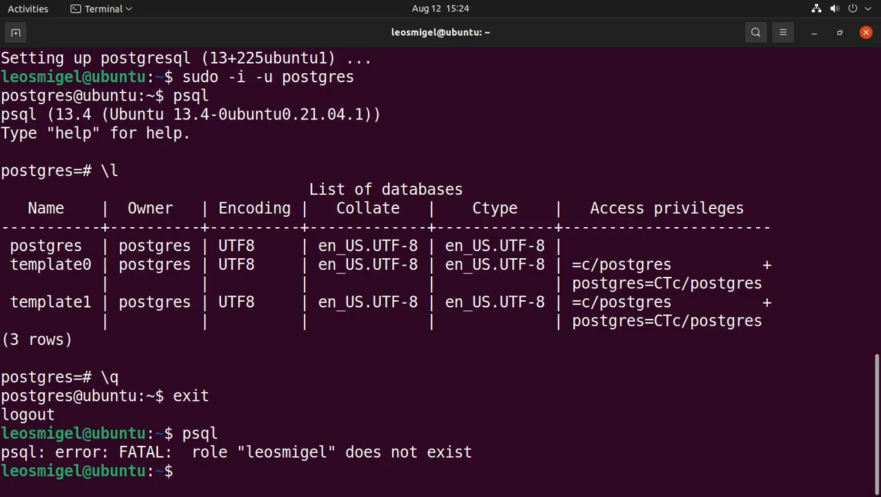
# - As postgres in psql, run CREATE database leosmigel; then quit the session
pyautogui.write('sudo -i -u postgres')
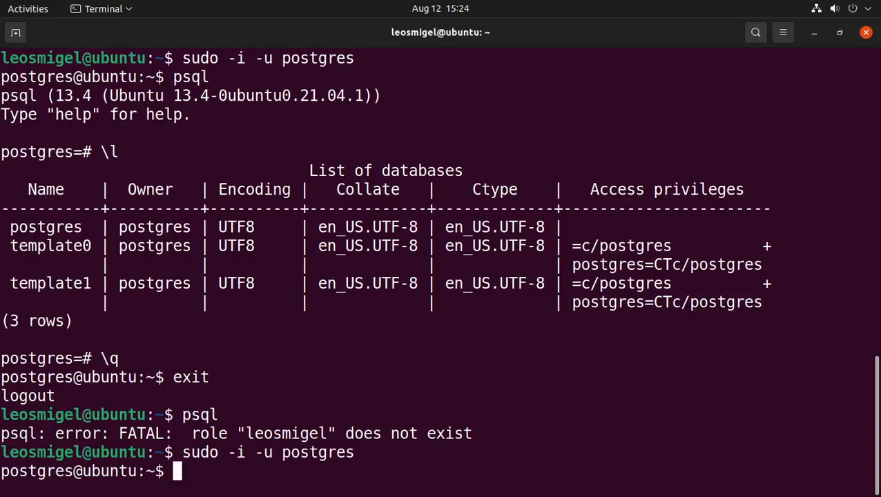
pyautogui.write('psql')
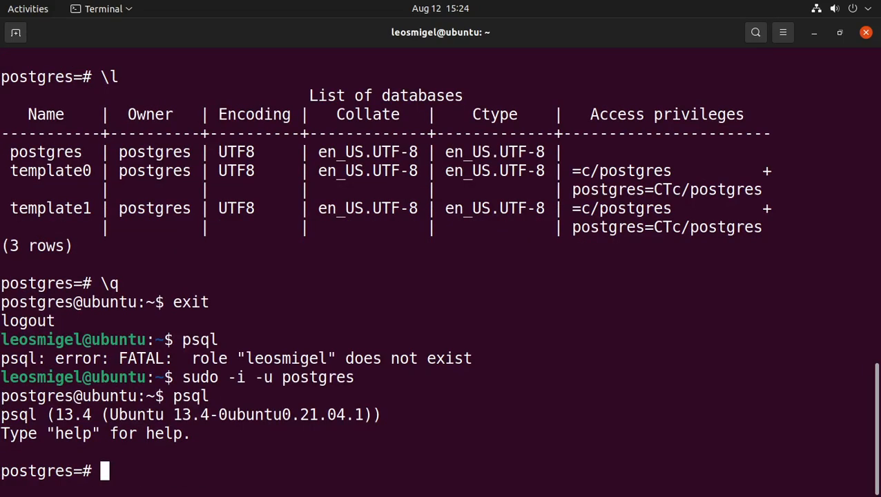
pyautogui.write('CREATE d')
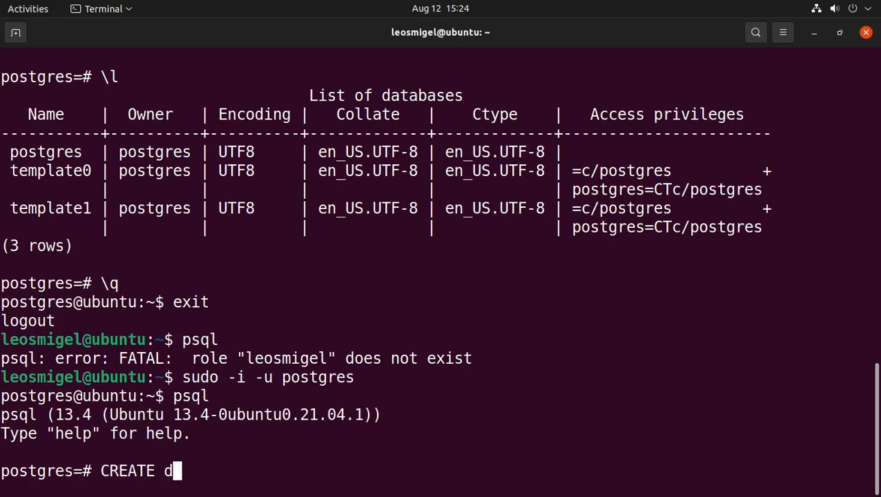
pyautogui.write('atabase leosmigel')
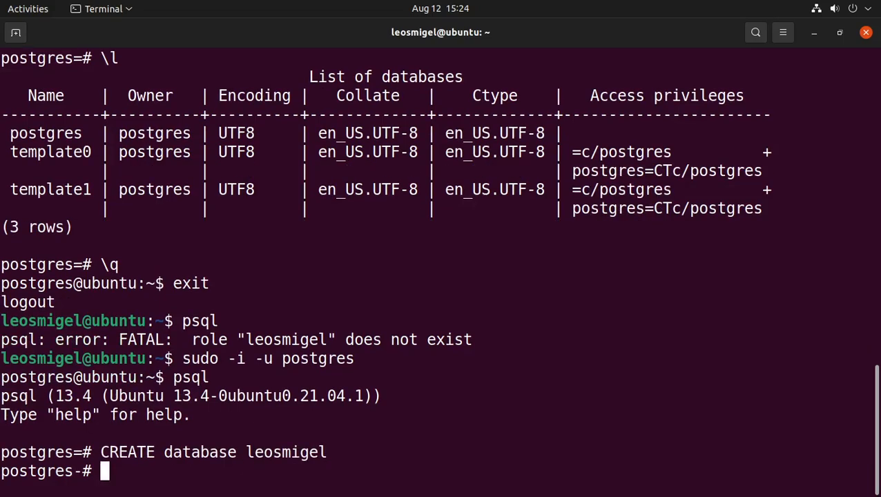
pyautogui.write(';')
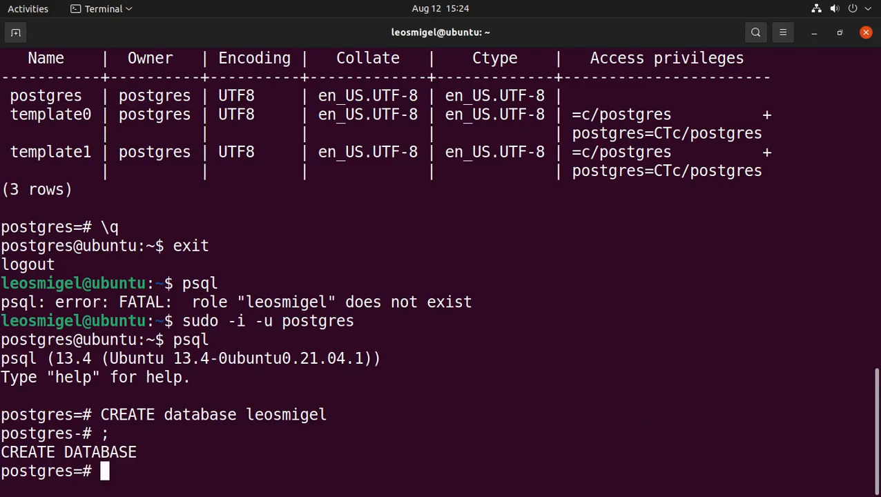
pyautogui.moveTo(460, 405)
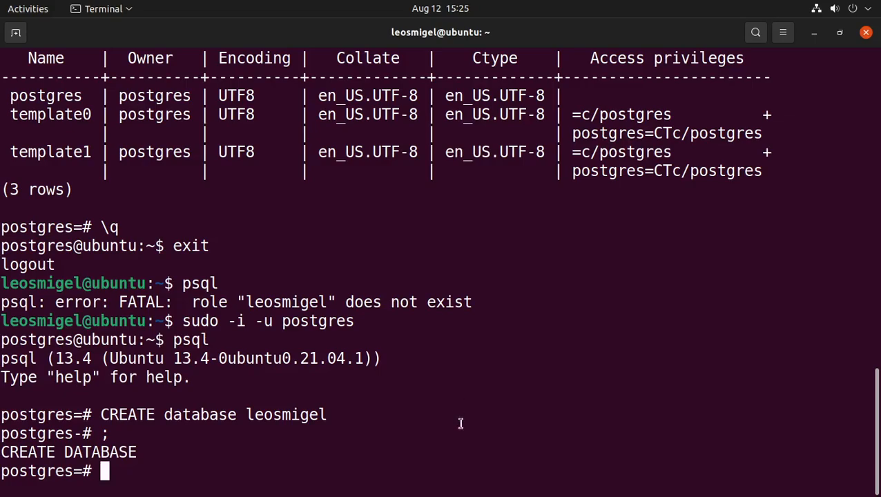
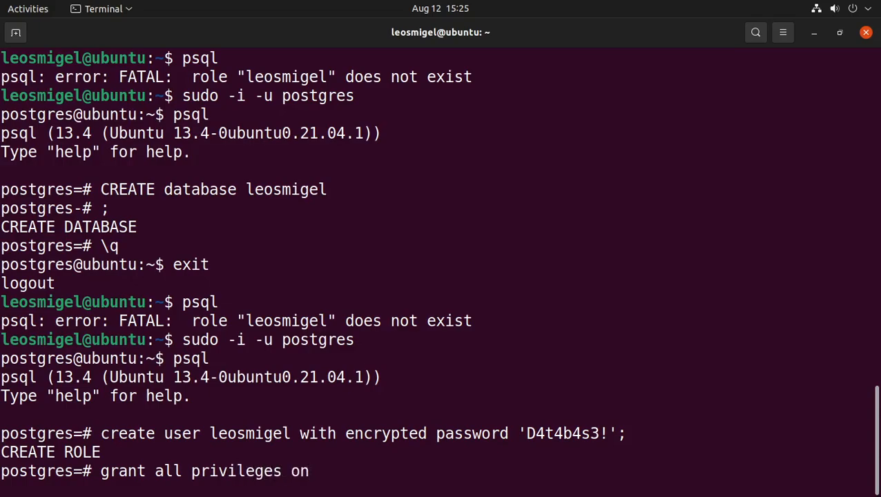
# - Grant all privileges on database leosmigel to leosmigel, quit, and start psql as leosmigel
pyautogui.write('leosmigel')
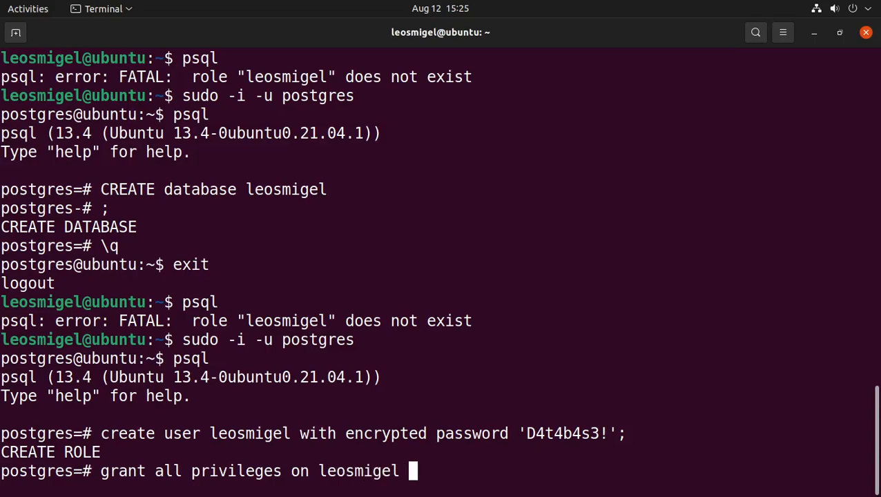
pyautogui.write('to leosmigel;')
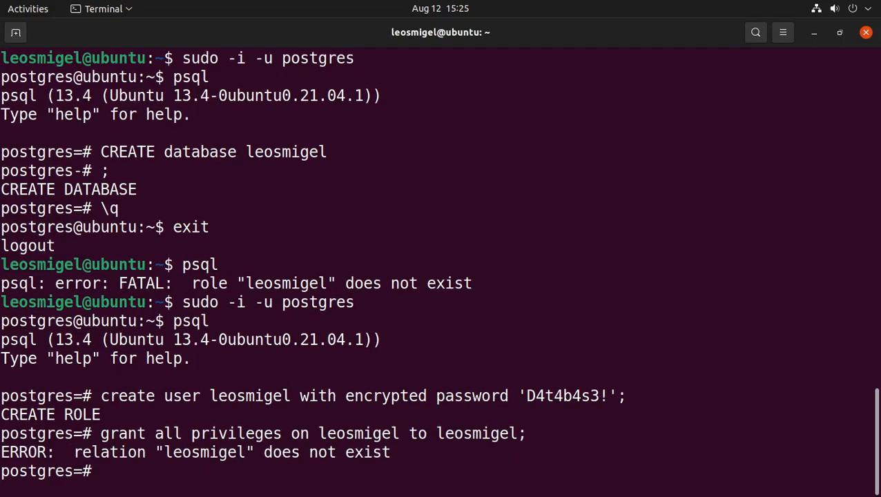
pyautogui.write('grant all privileges on leosmigel to leosmigel;')
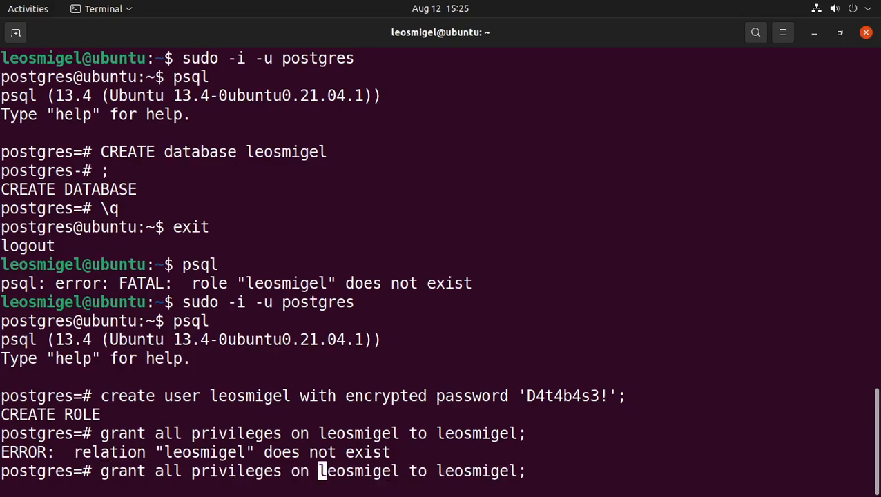
pyautogui.write('\\l')
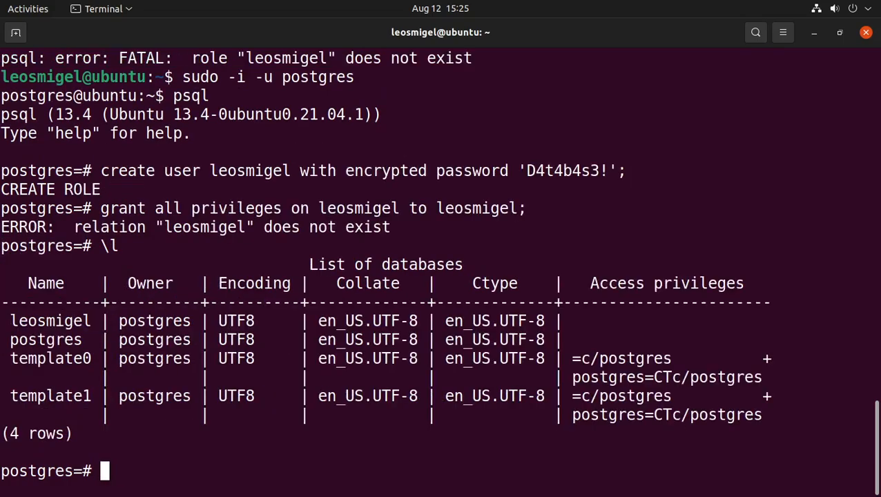
pyautogui.write('grant all privileges on leosmigel to leosmigel;')
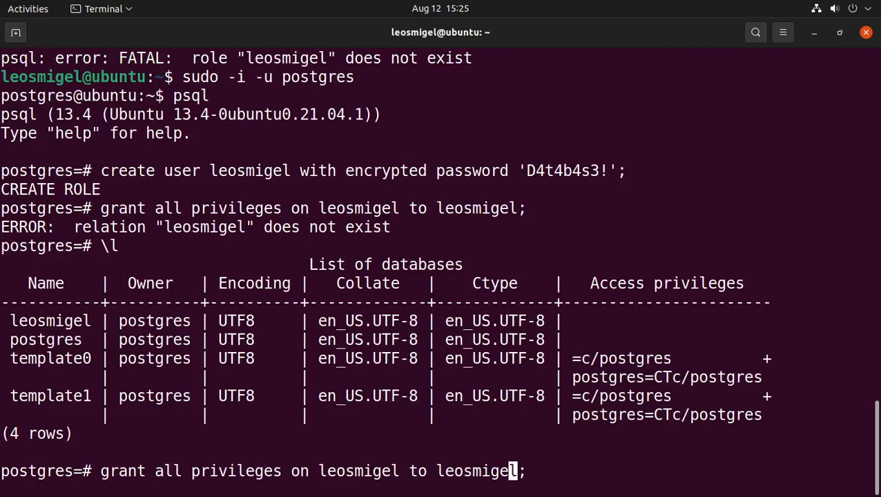
pyautogui.write('database')
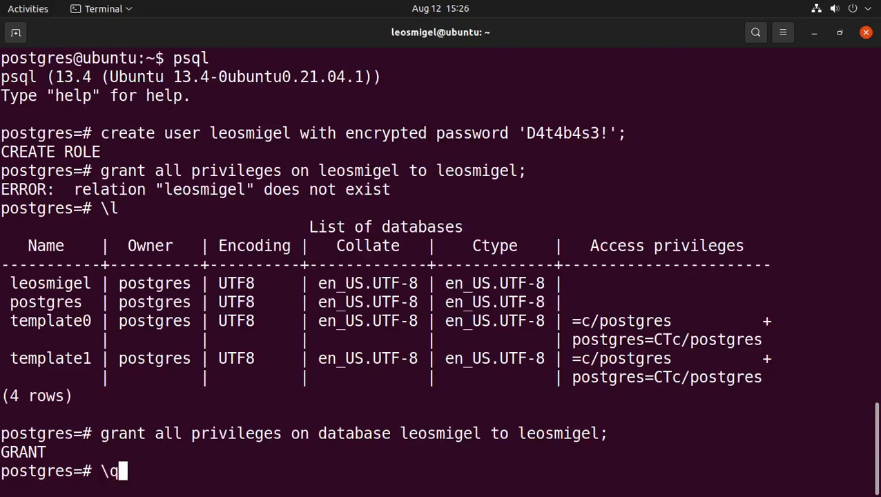
pyautogui.press('Return')
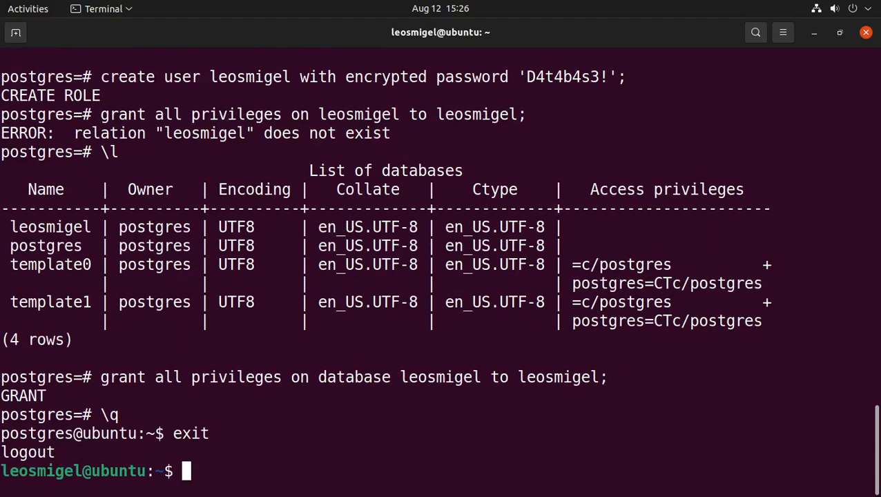
pyautogui.write('psql')
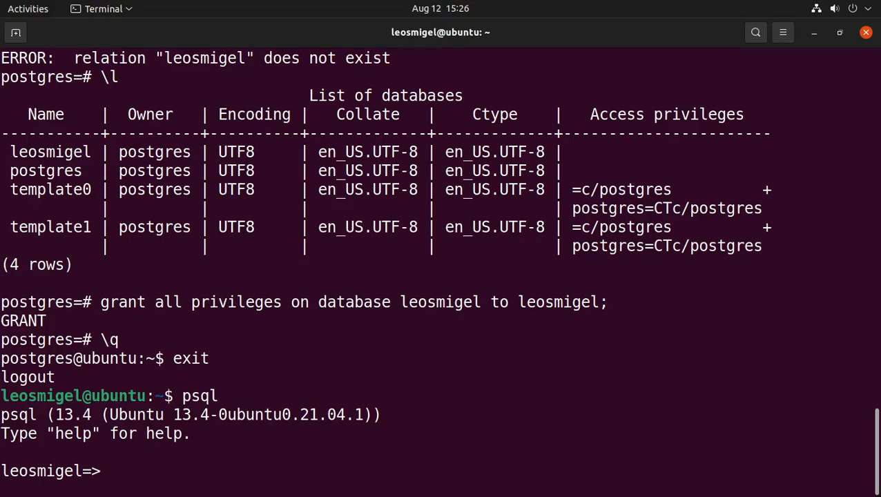
# - As leosmigel, list databases and attempt CREATE database alpha; which is denied
pyautogui.write('\\l')
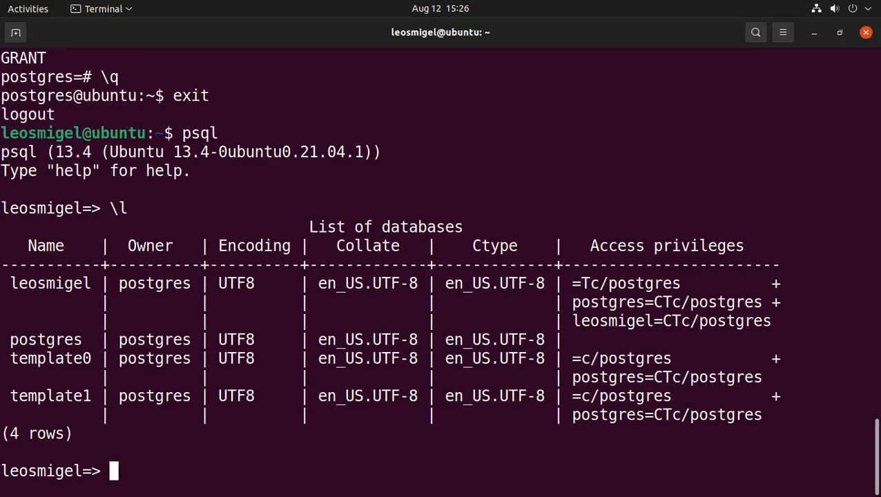
pyautogui.write('CREATE')
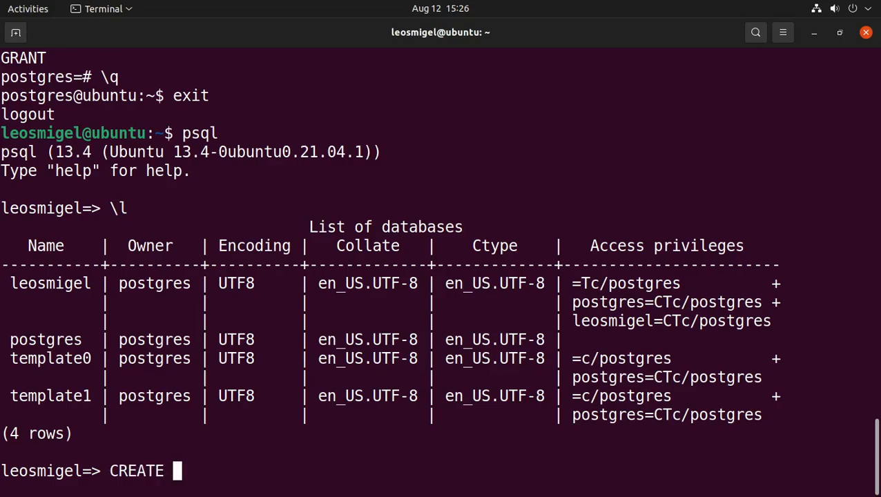
pyautogui.write('database alpha;')
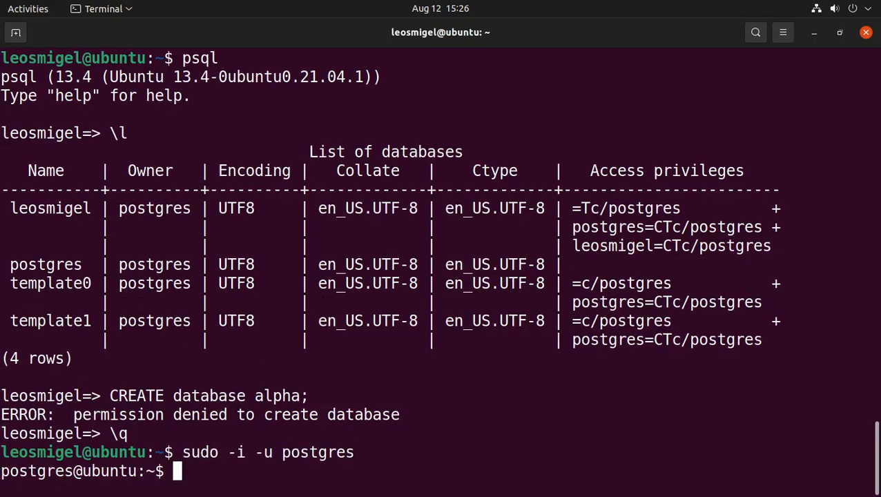
# - As postgres in psql, run CREATE database alpha; and list the databases to confirm it
pyautogui.write('psql')
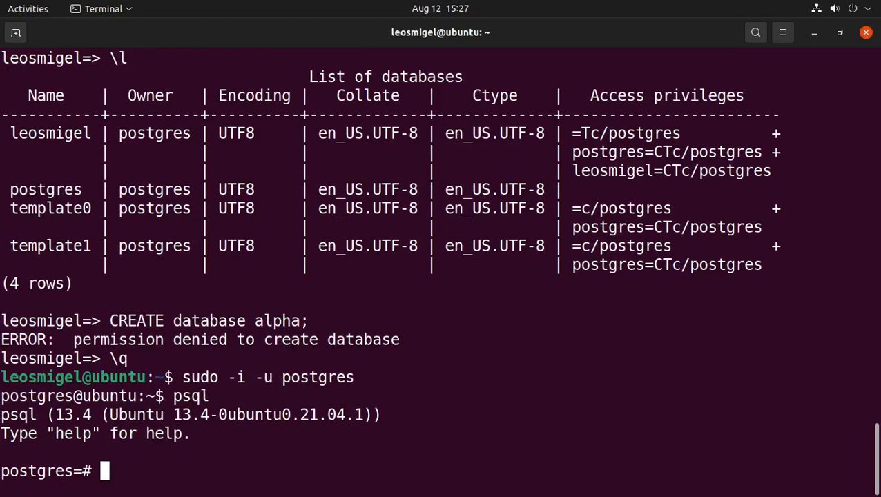
pyautogui.write('CREATE d')
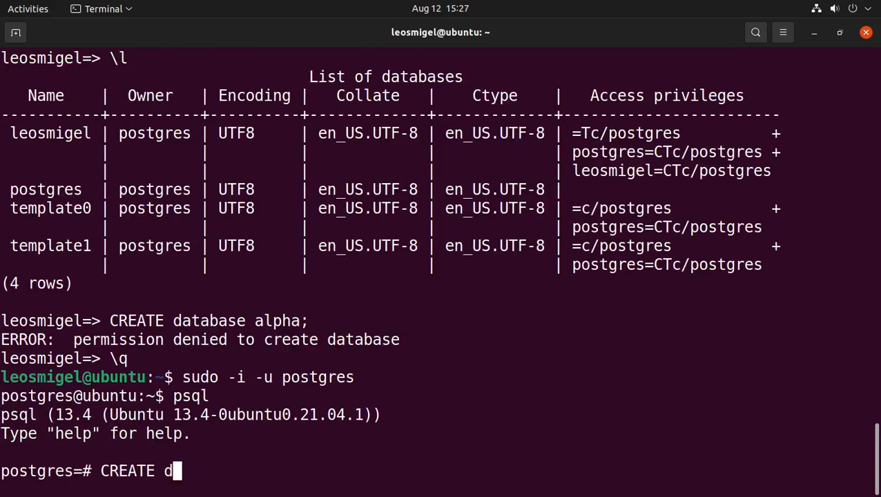
pyautogui.write('atabas')
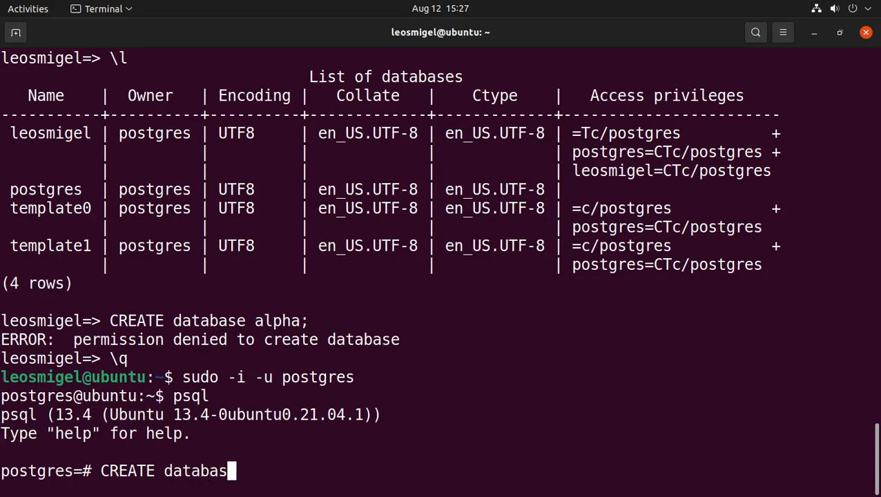
pyautogui.write('e alpha;')
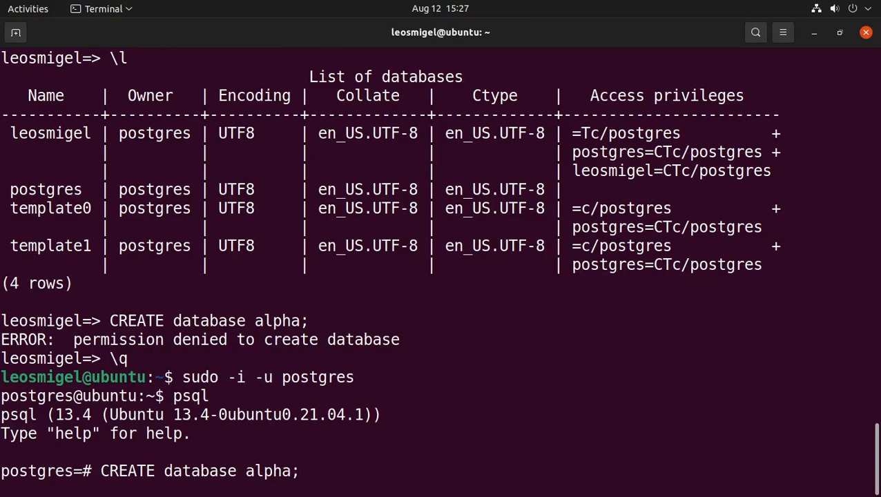
pyautogui.press('Return')
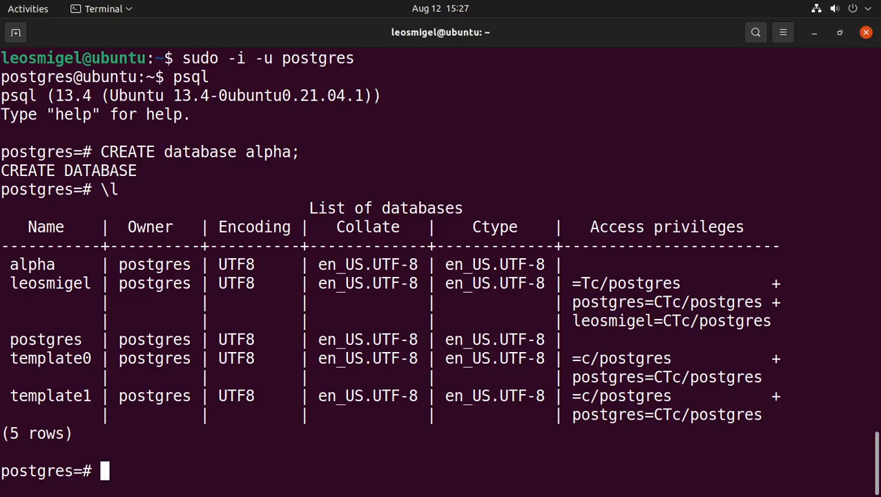
pyautogui.write('\\')
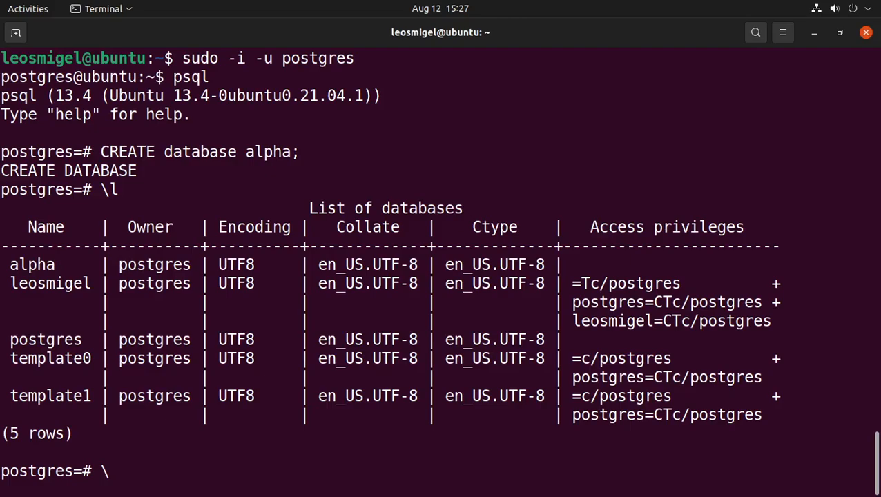
pyautogui.press('BackSpace')
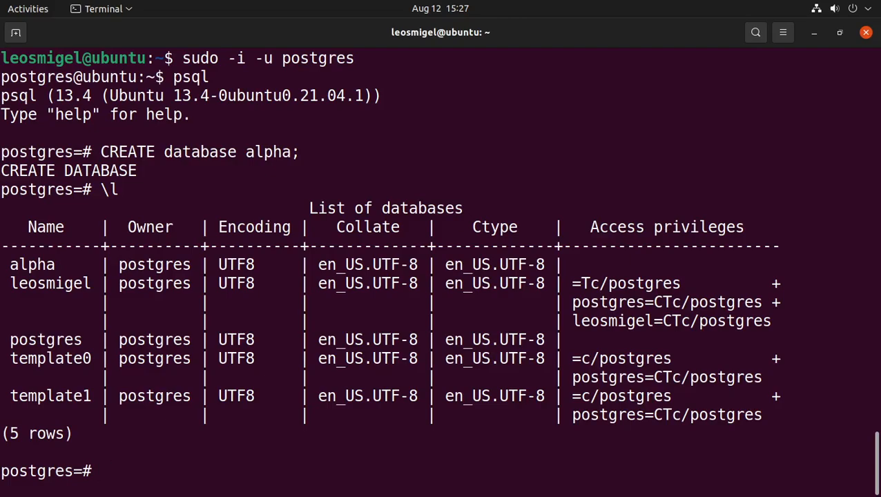
pyautogui.write('grant')
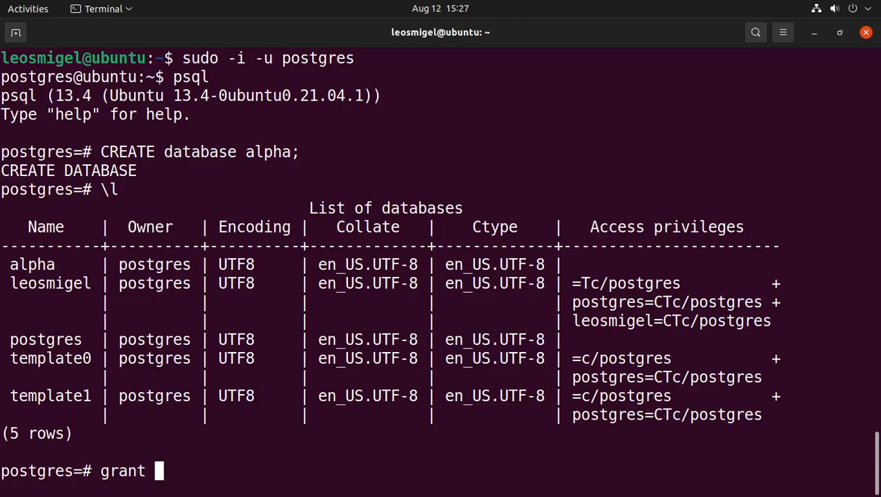
# - Grant all privileges on database alpha to leosmigel
pyautogui.write('all privileges')
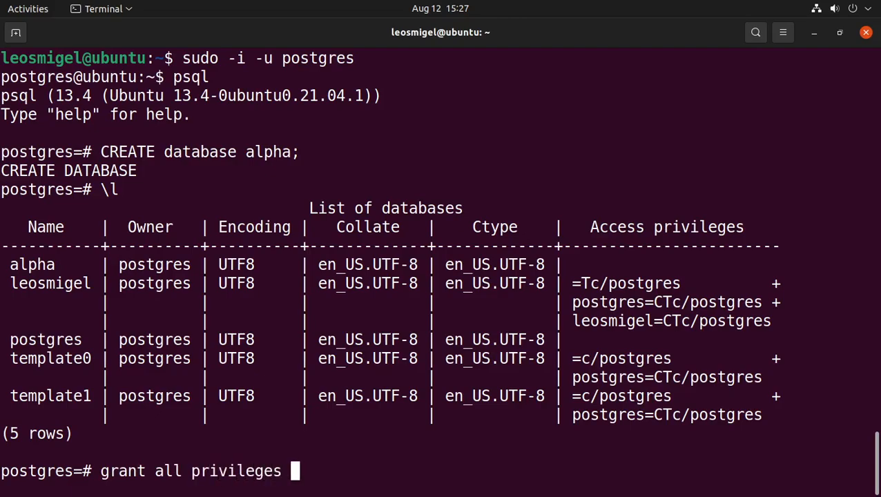
pyautogui.write('on database alpha')
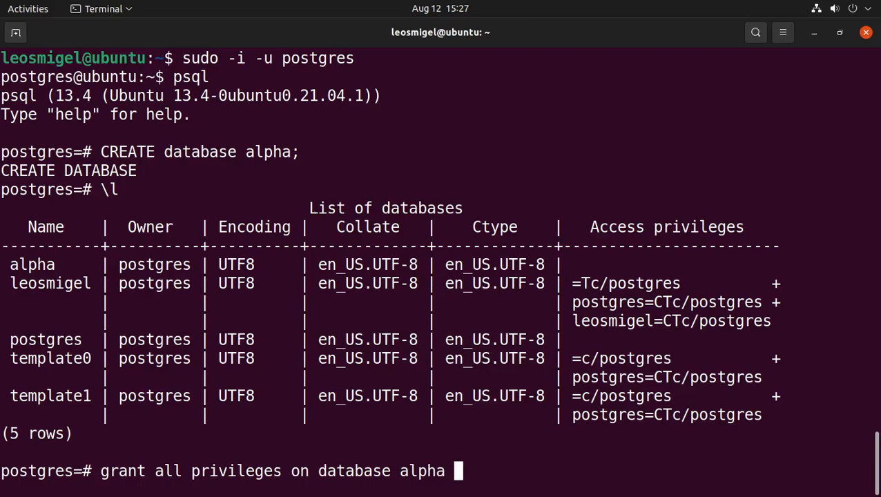
pyautogui.write('to leosmigel;')
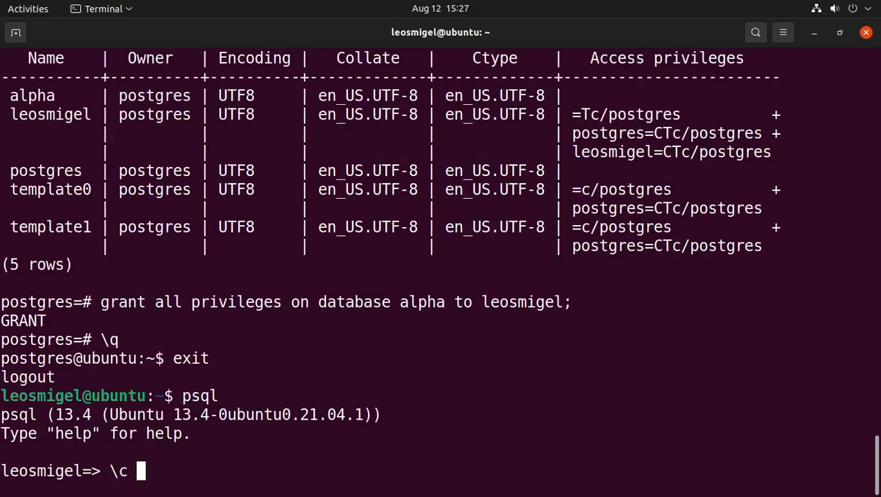
# - As leosmigel, try connecting to alpha and listing its tables, then quit psql
pyautogui.write('alph')
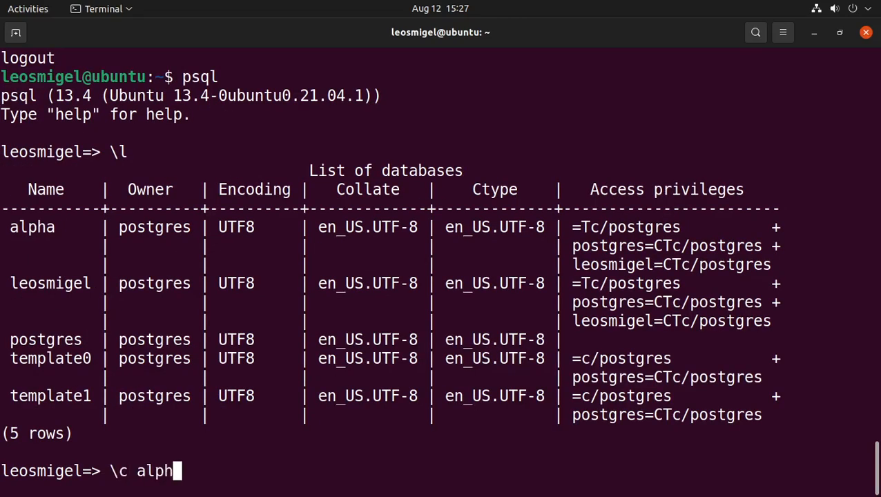
pyautogui.press('Return')
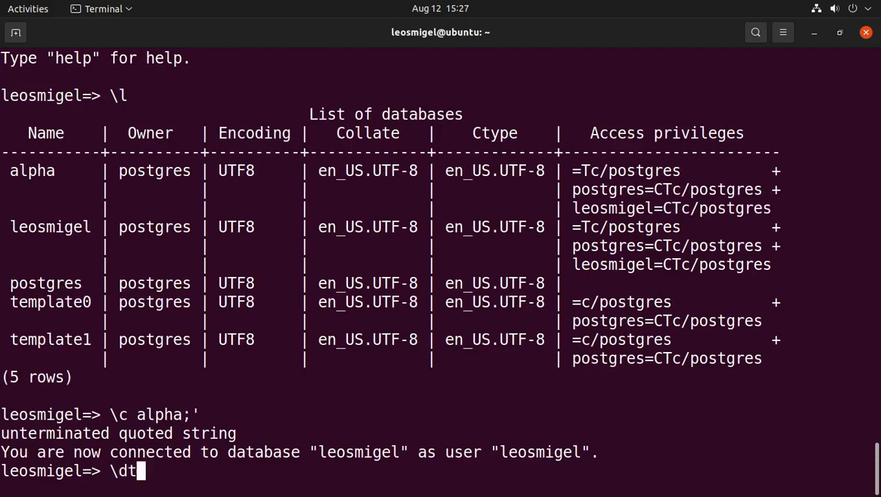
pyautogui.press('Return')
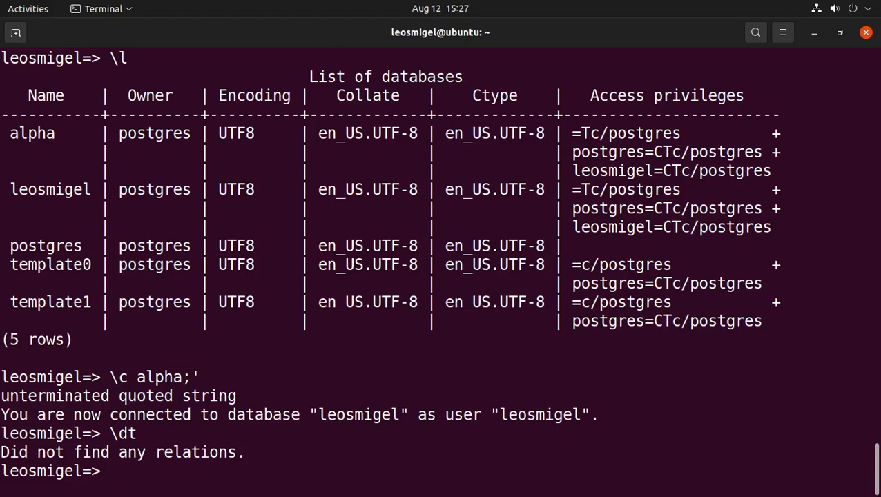
pyautogui.write('q')
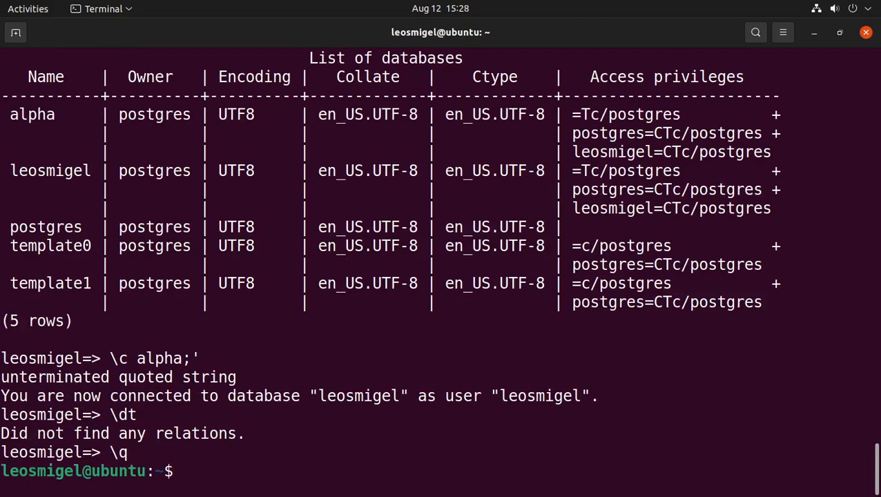